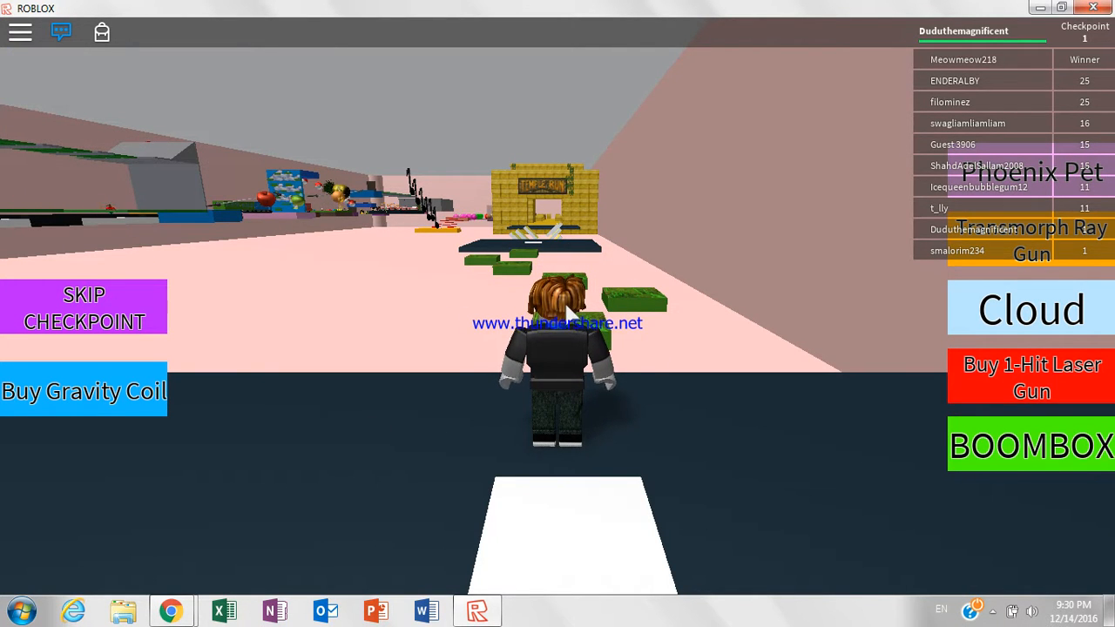
mouse_move(718, 293)
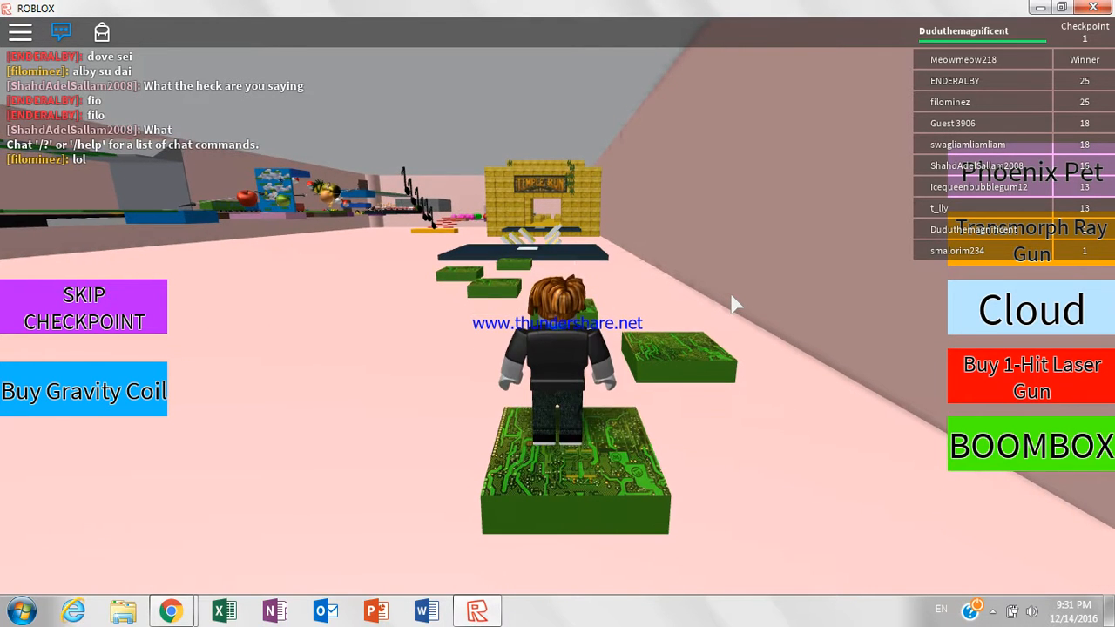
mouse_move(793, 311)
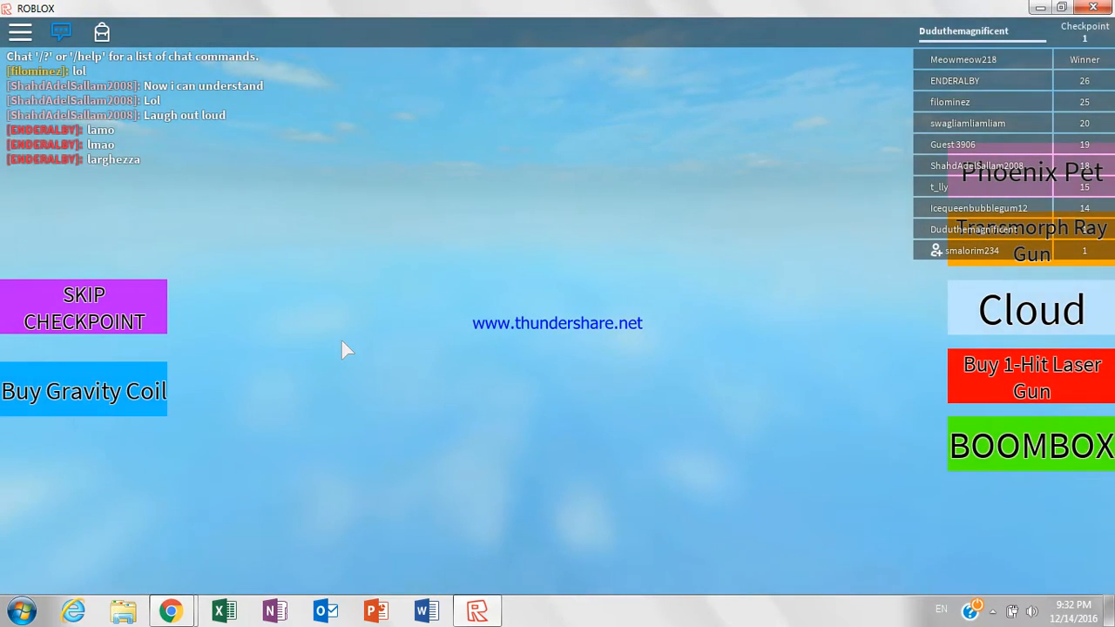
mouse_move(313, 345)
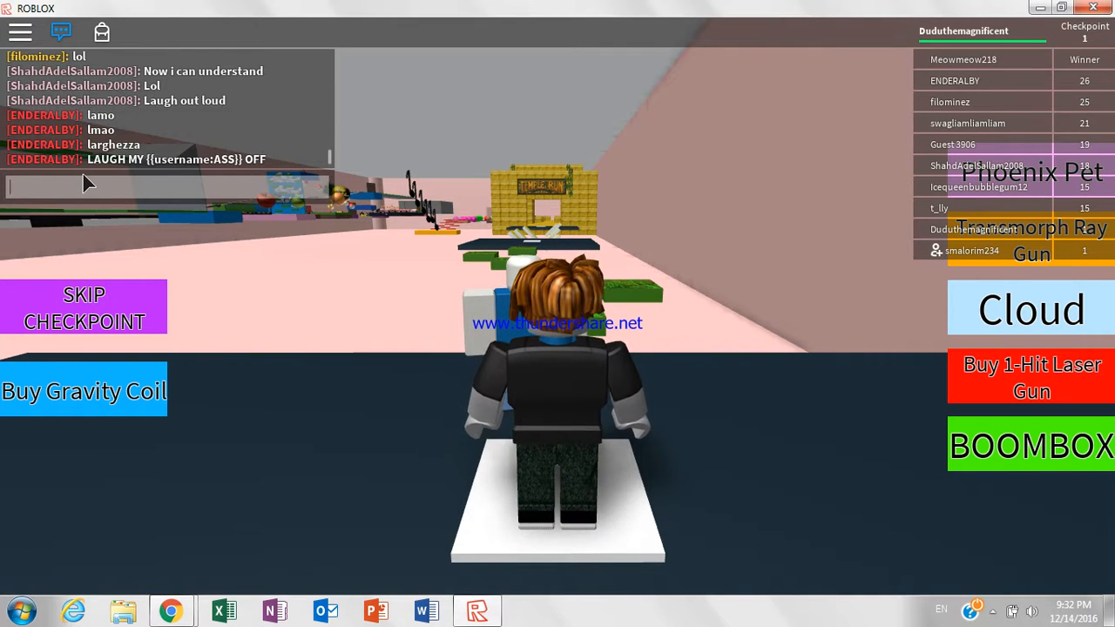
Send the chat message "adam name" in the obby game chat.
type("a")
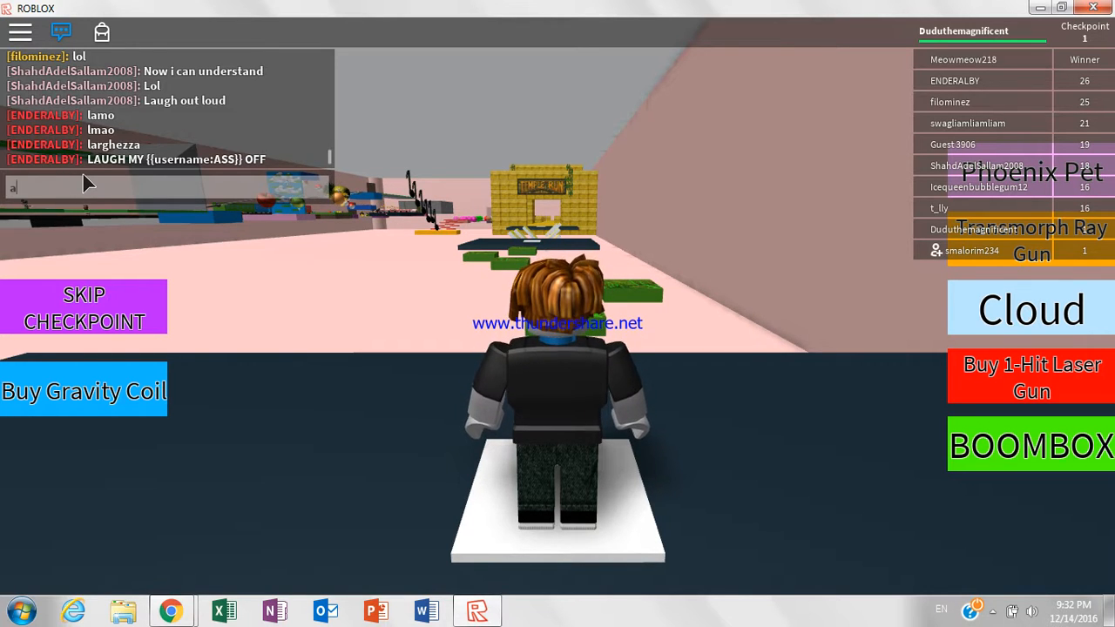
type("da")
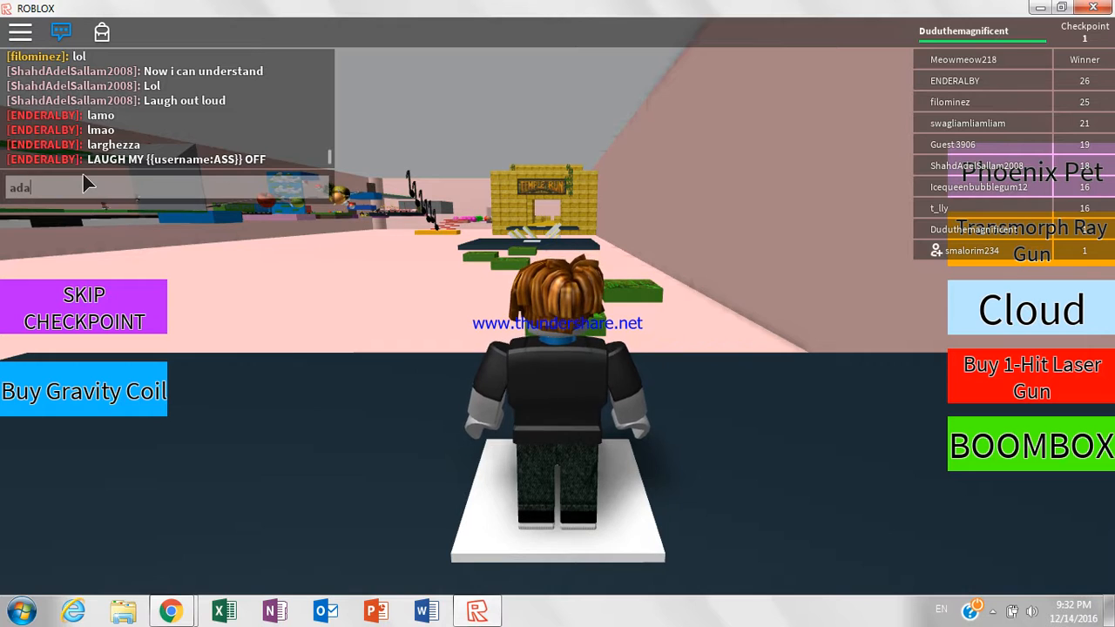
type("m")
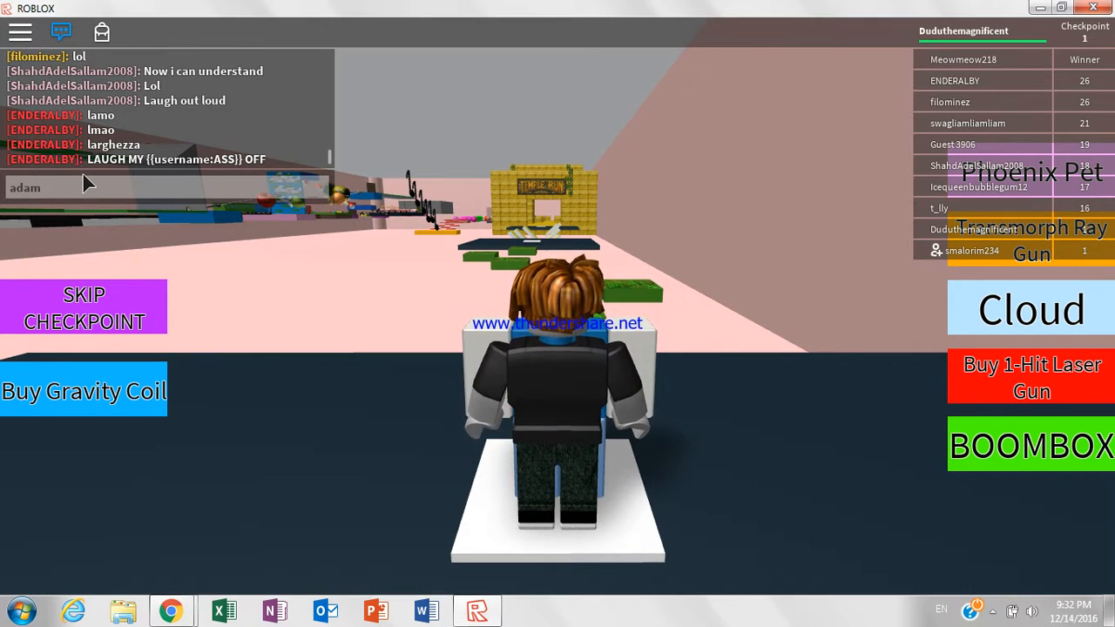
type("n")
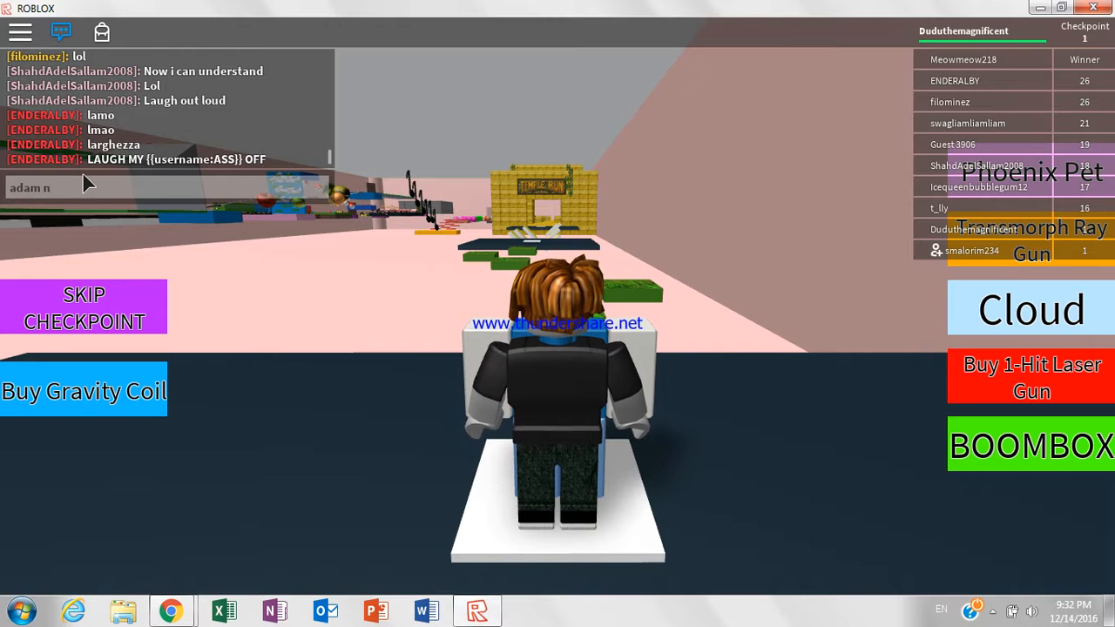
type("a")
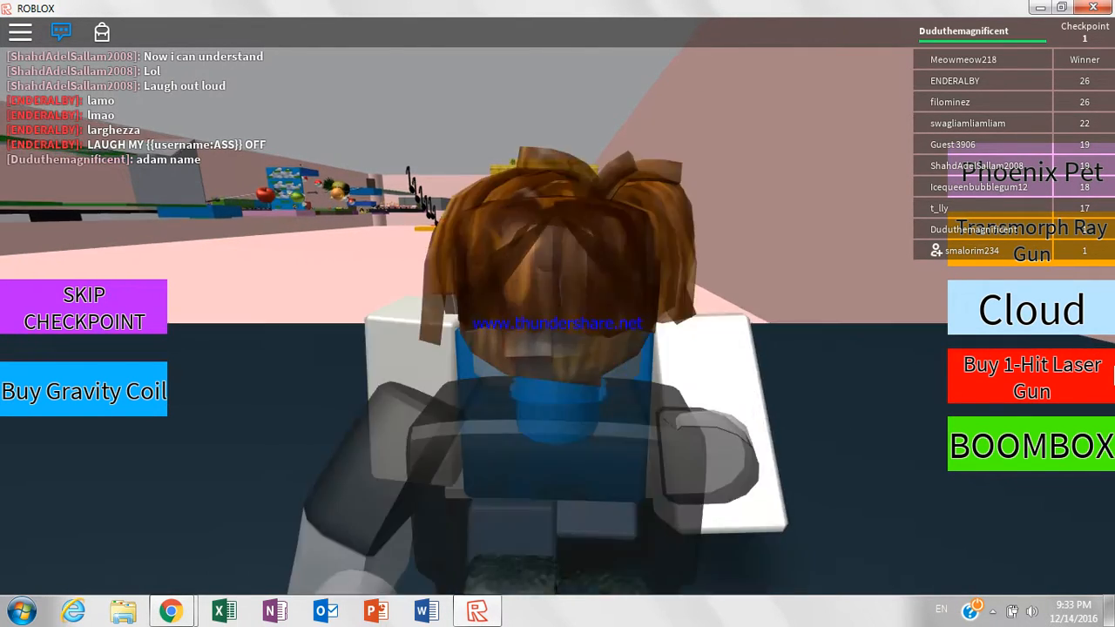
Try the 1-Hit Laser Gun pass, decline buying ROBUX, and choose Leave Game from the menu.
left_click(1032, 376)
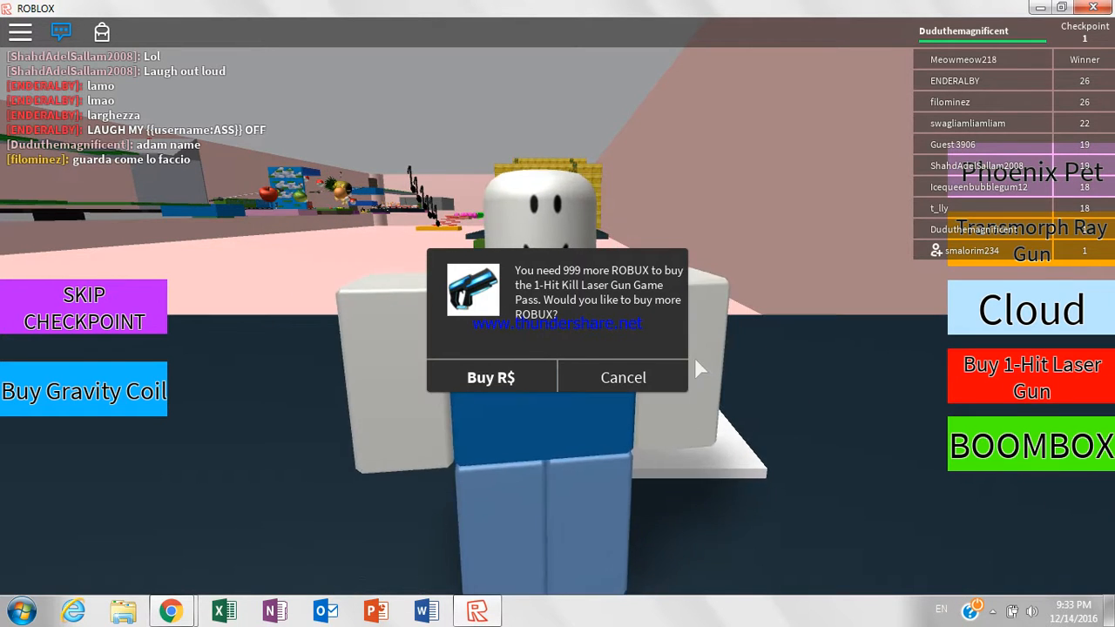
left_click(624, 376)
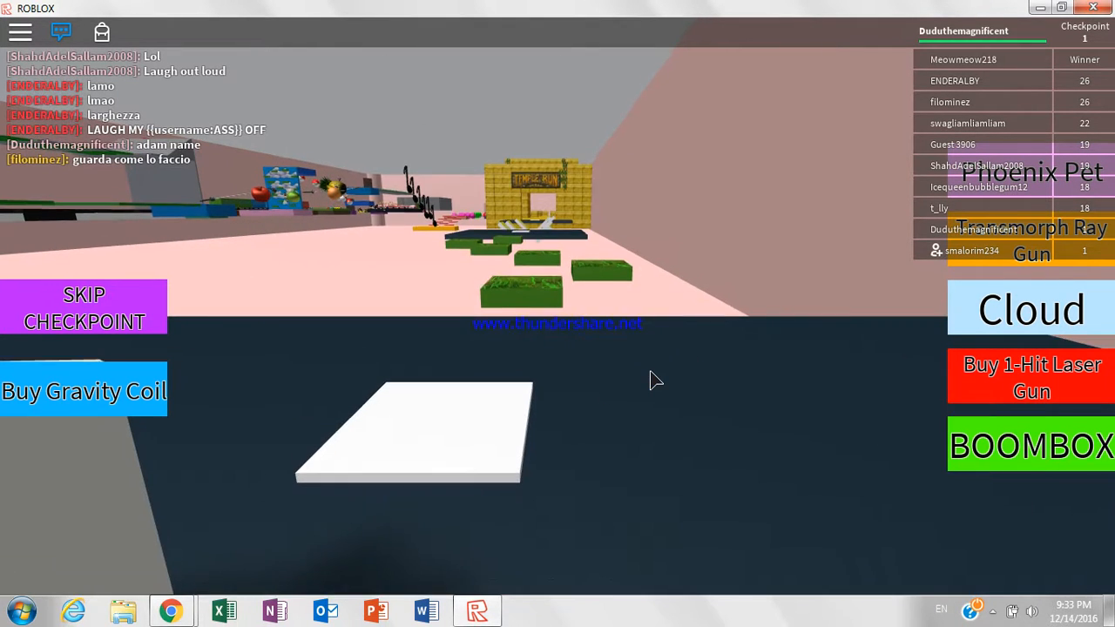
mouse_move(543, 345)
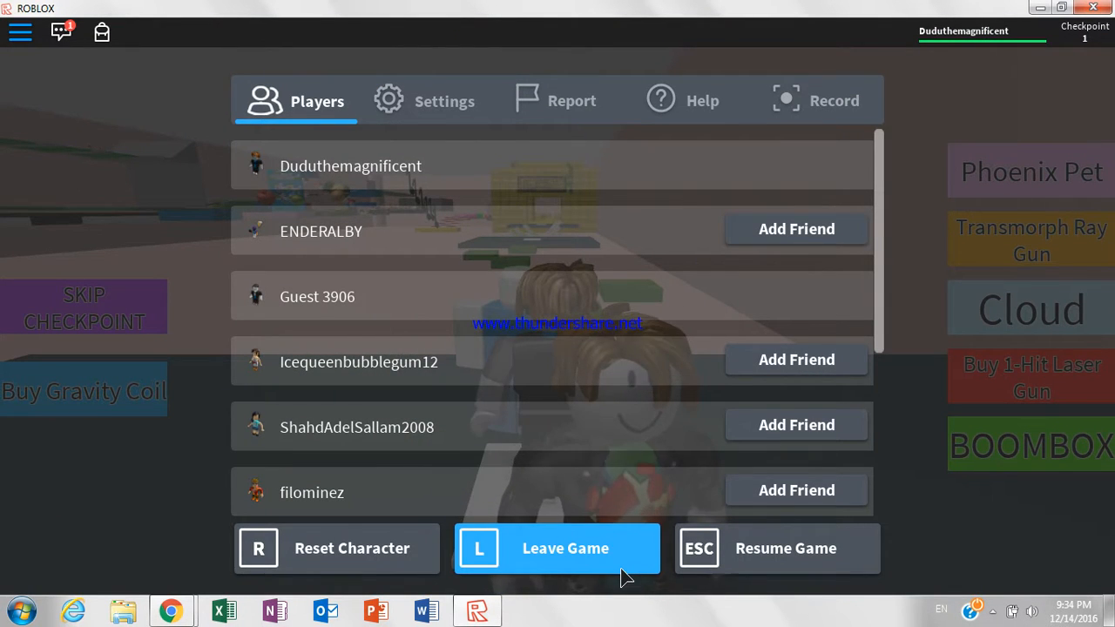
left_click(558, 547)
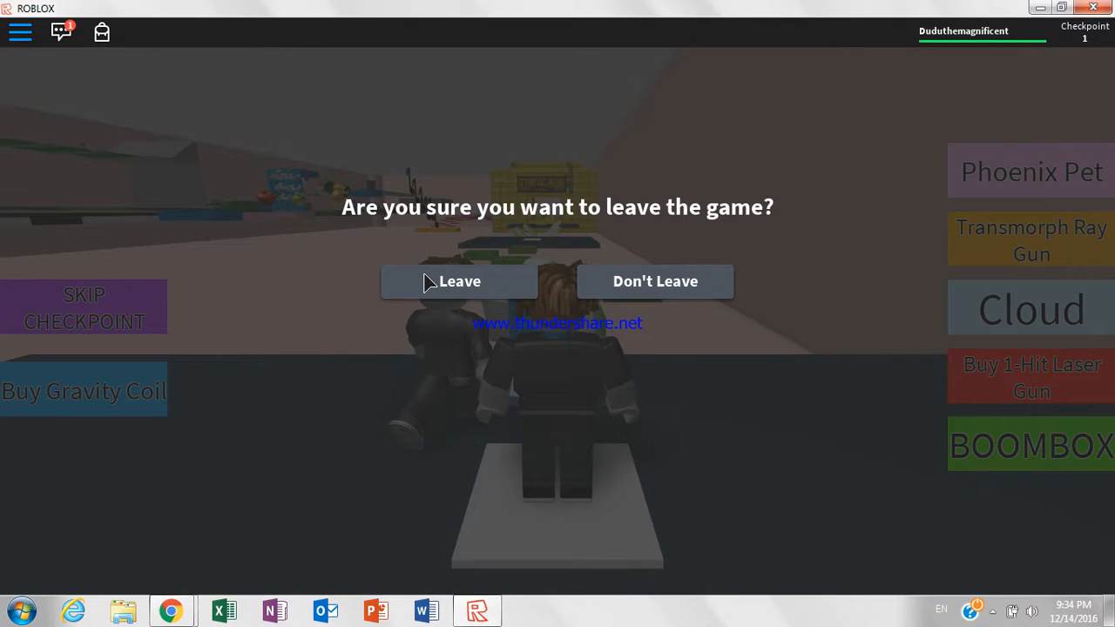
Confirm leaving the obby and return to the Roblox recommended games page.
left_click(460, 281)
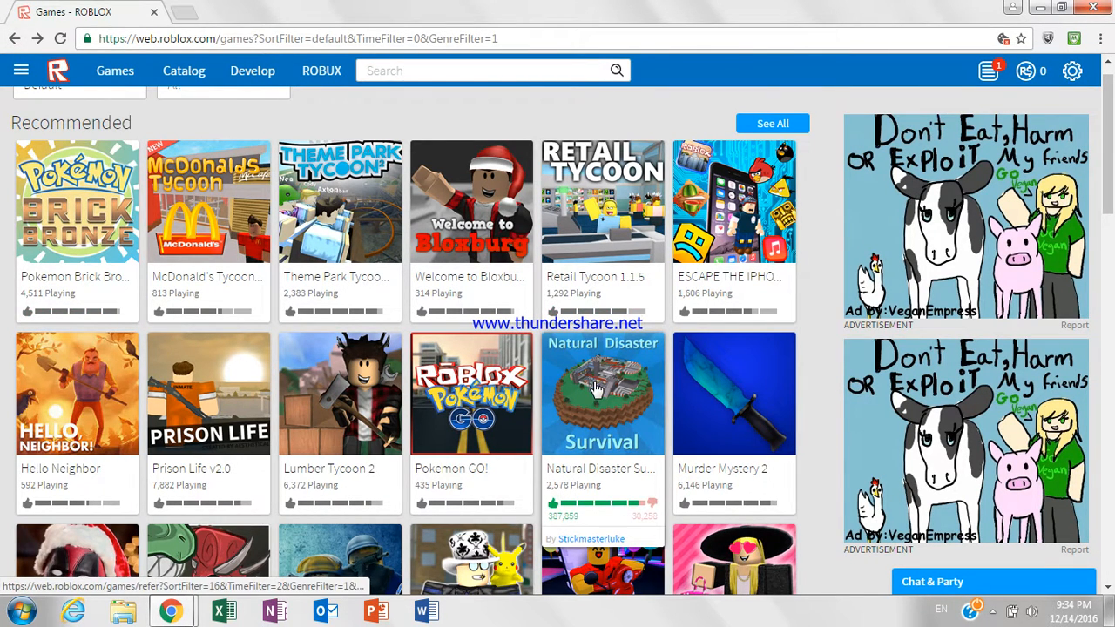
Start Natural Disaster Survival from its game page with the green Play button.
left_click(603, 394)
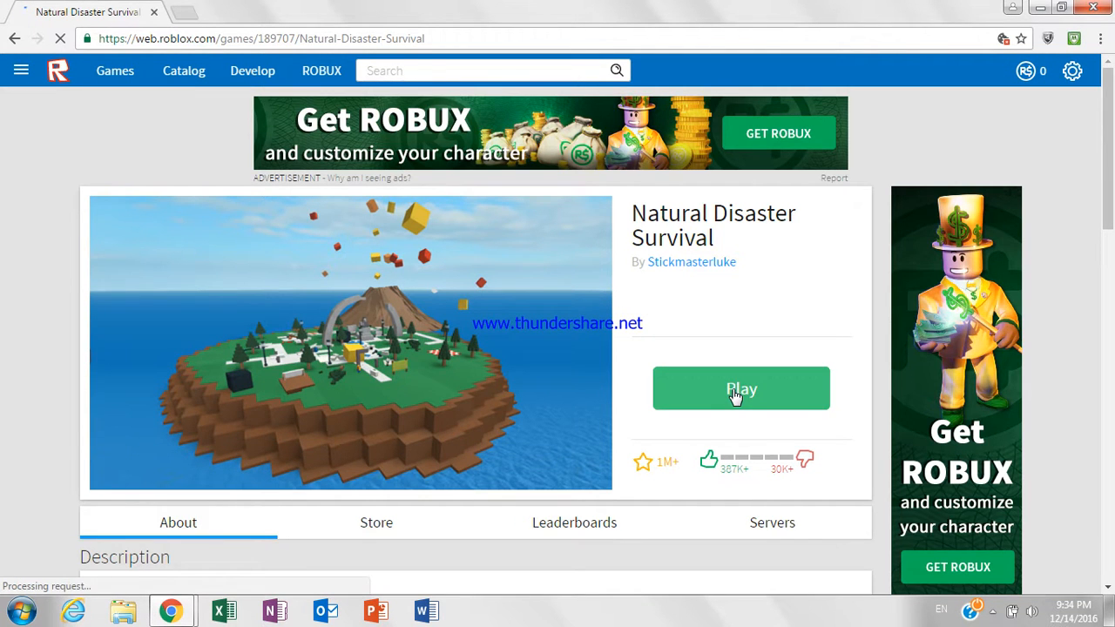
left_click(741, 389)
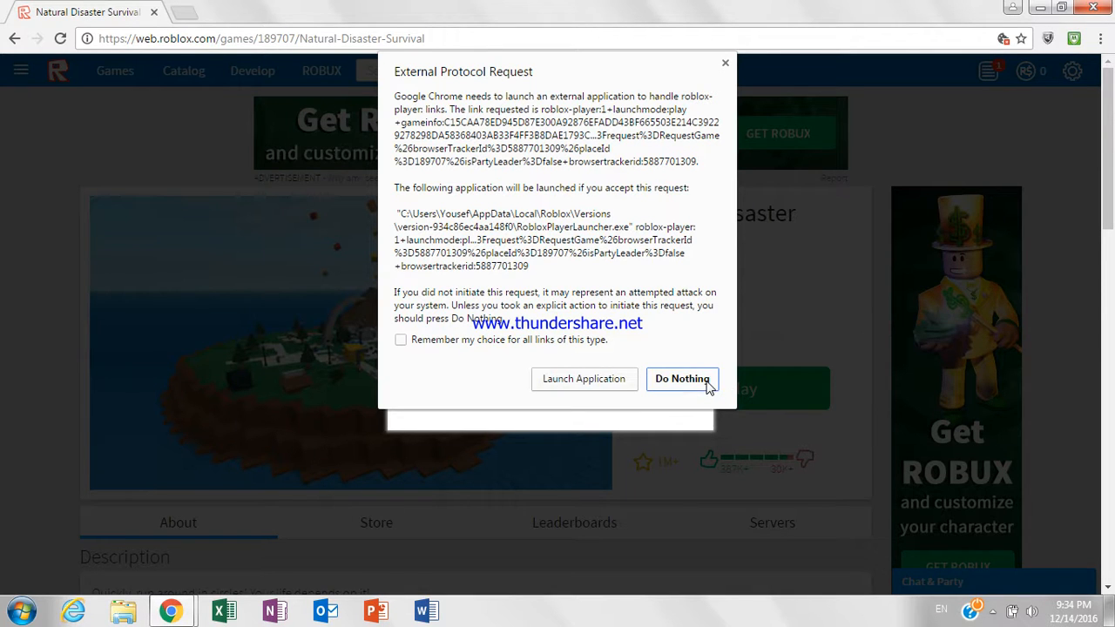
Decline the external launch prompts and download the Roblox player installer instead.
left_click(584, 378)
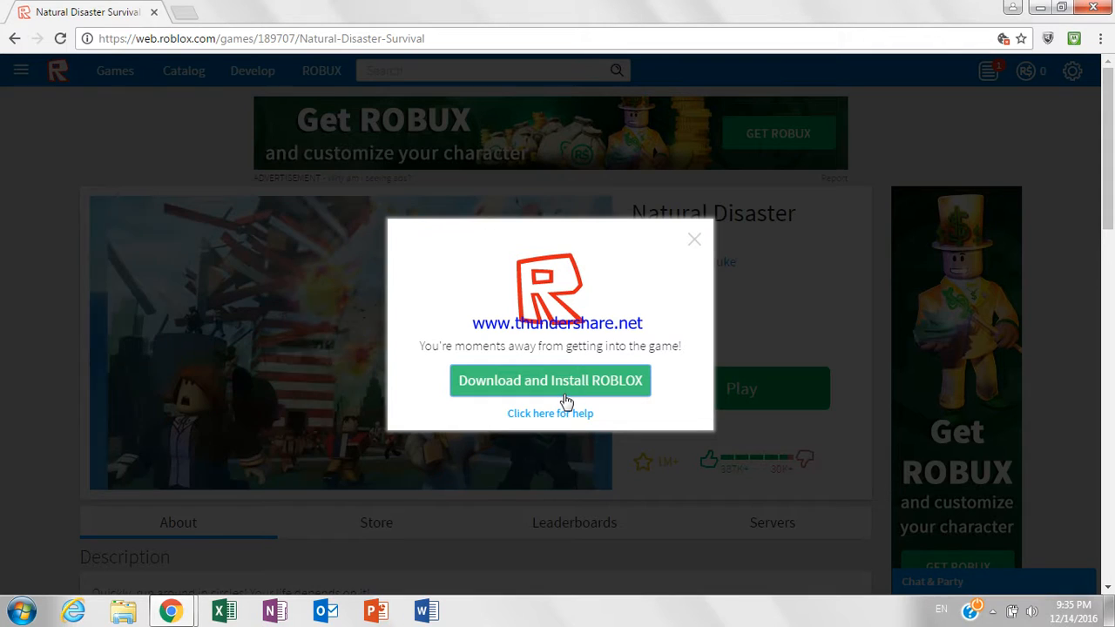
left_click(550, 380)
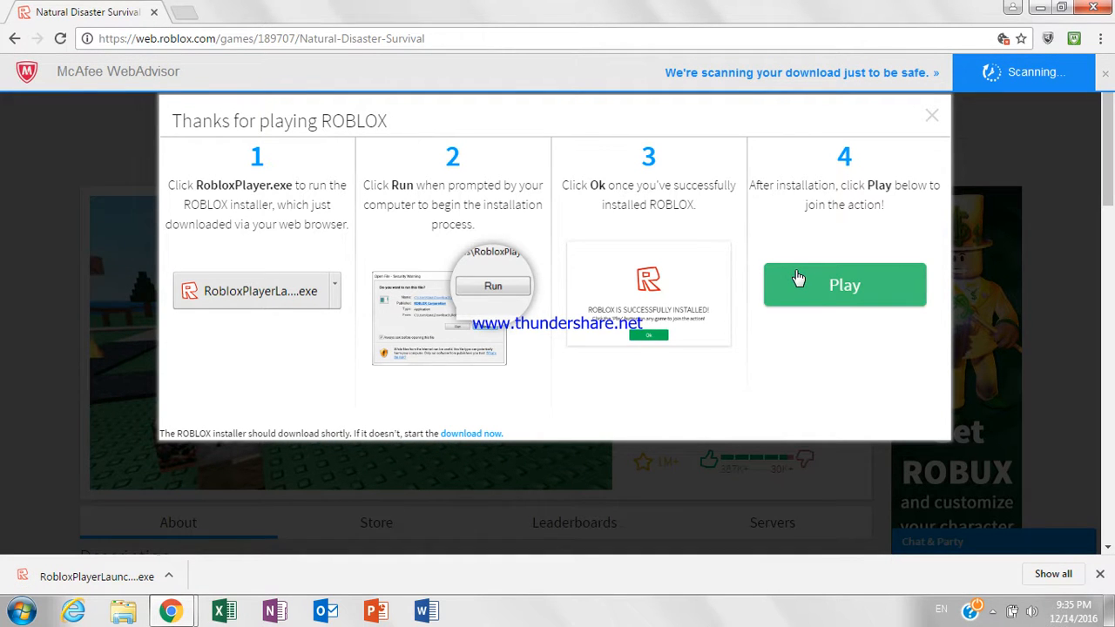
left_click(844, 285)
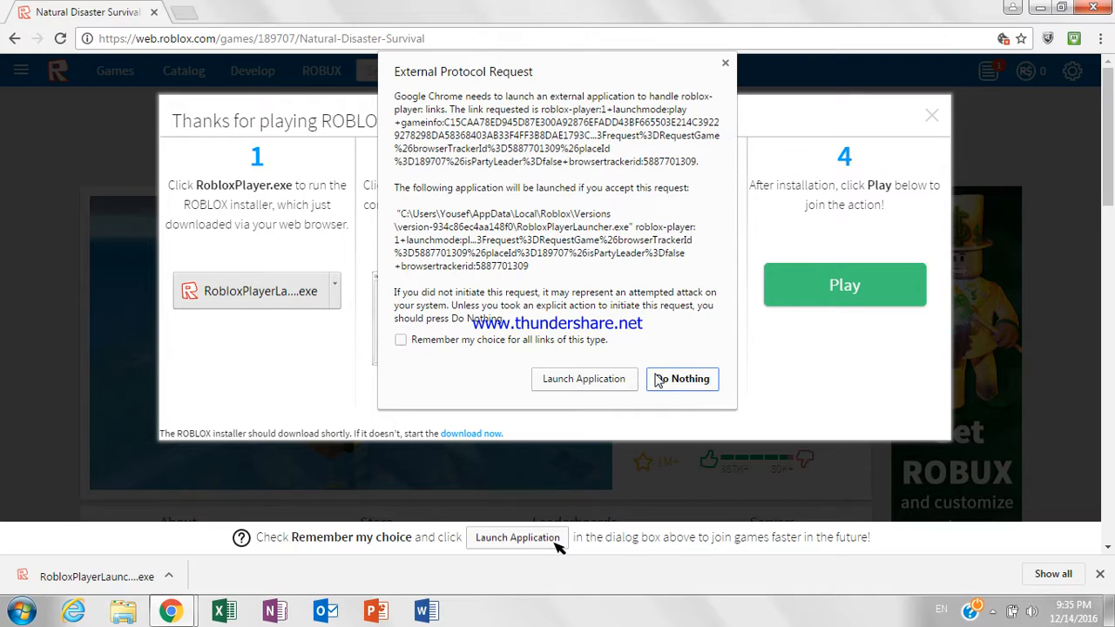
left_click(683, 378)
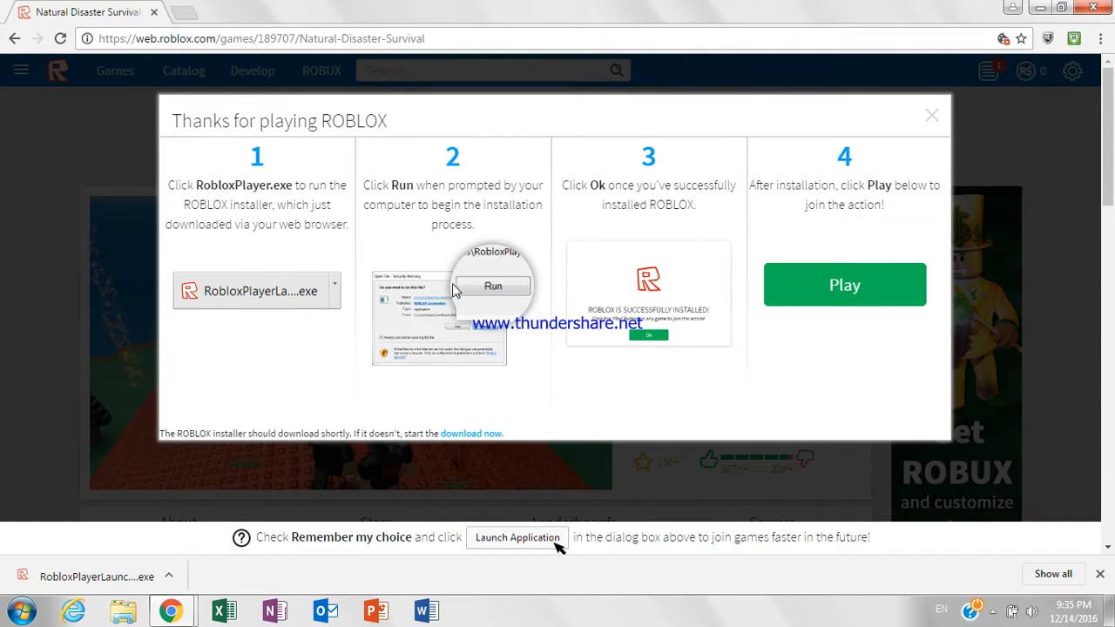
mouse_move(564, 268)
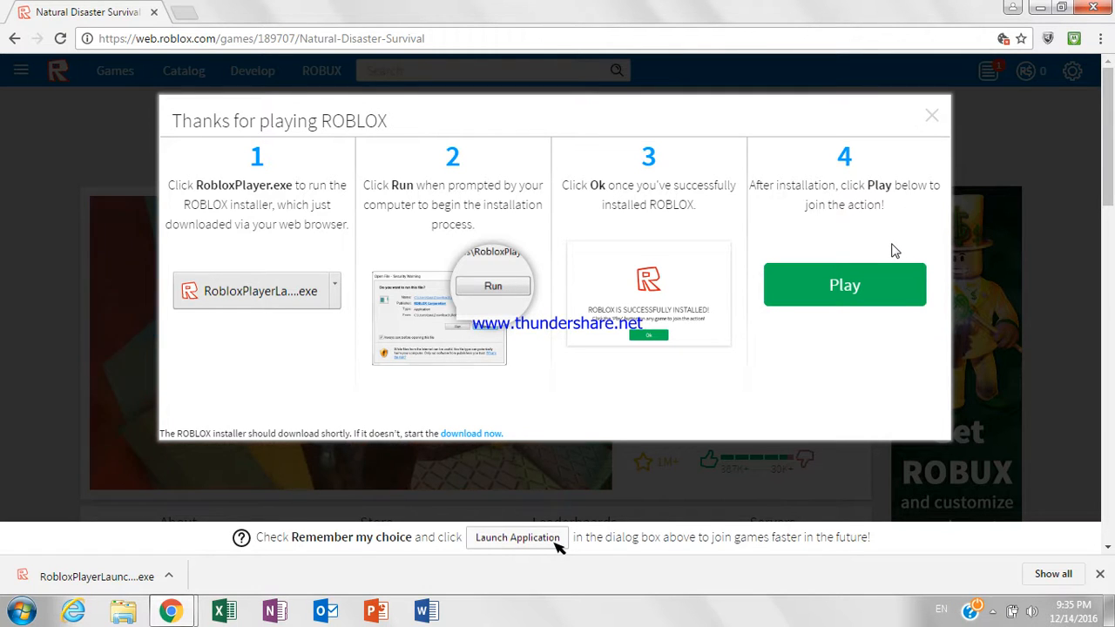
mouse_move(1000, 564)
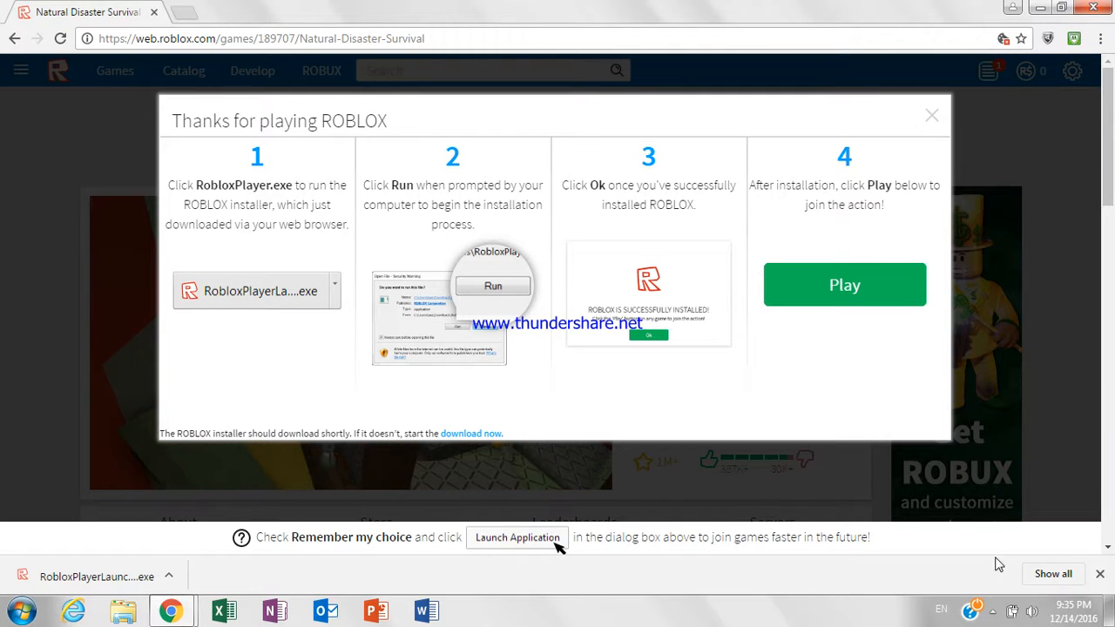